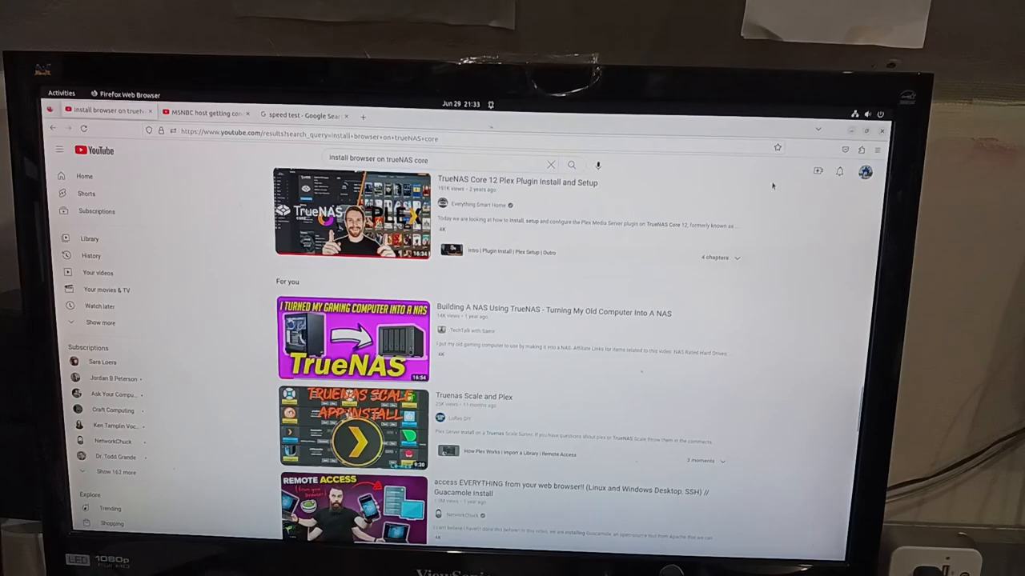
# Select the powered-off Win7 Clone VM and show its Snapshots view with Current State.
pyautogui.scroll(3)
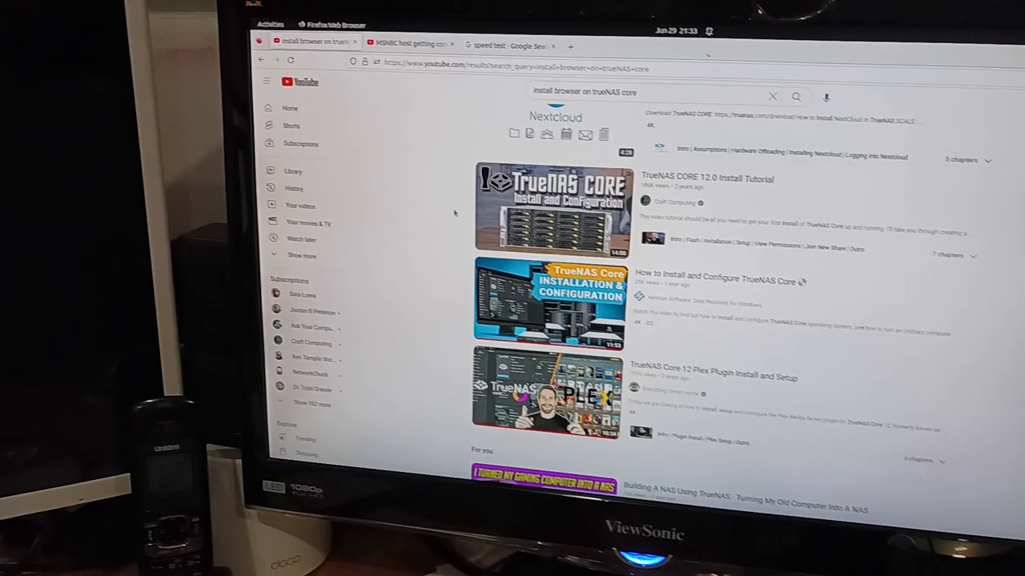
pyautogui.scroll(-3)
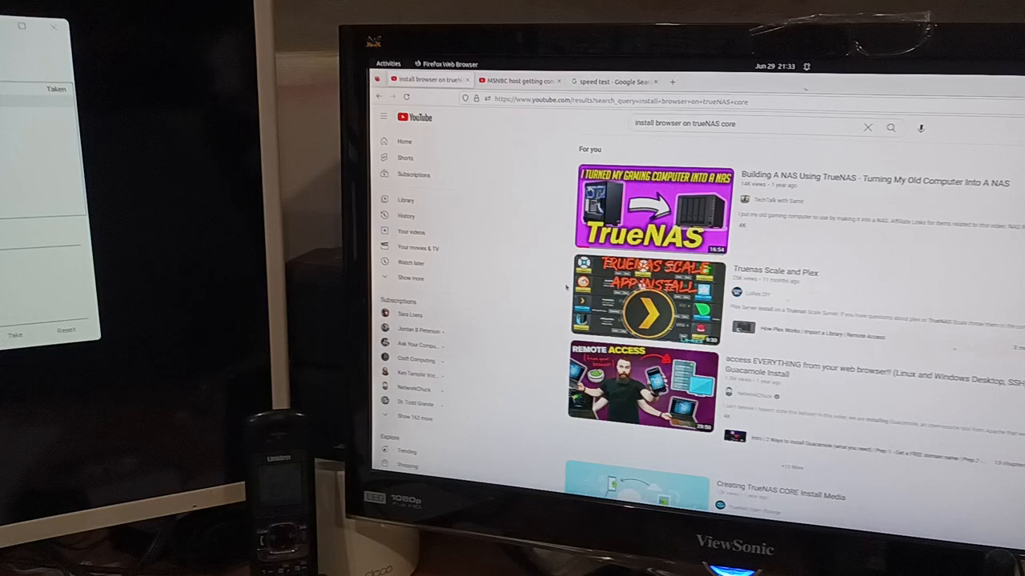
pyautogui.click(615, 80)
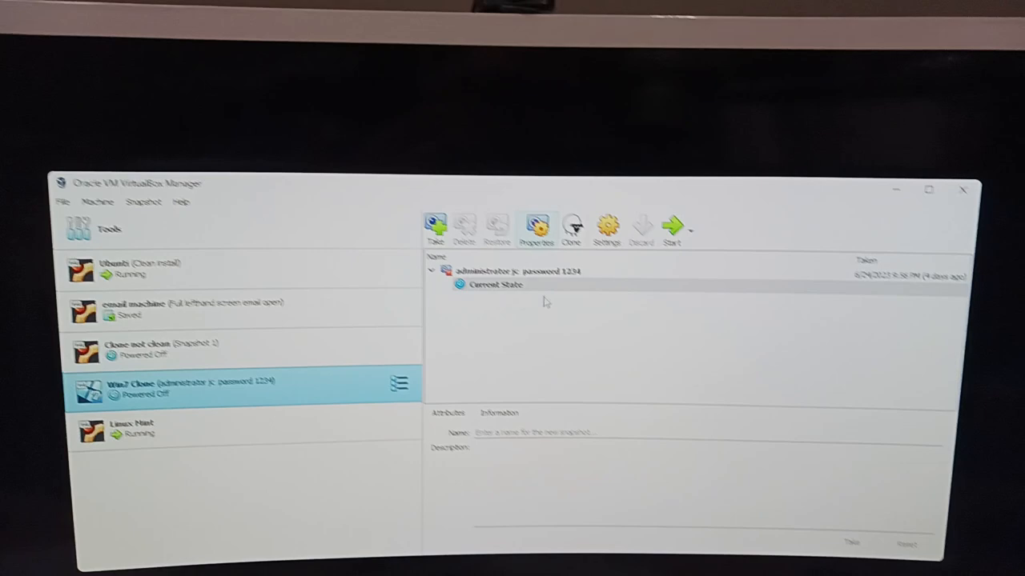
# Start the Win7 Clone VM so it boots to the Starting Windows screen.
pyautogui.click(671, 227)
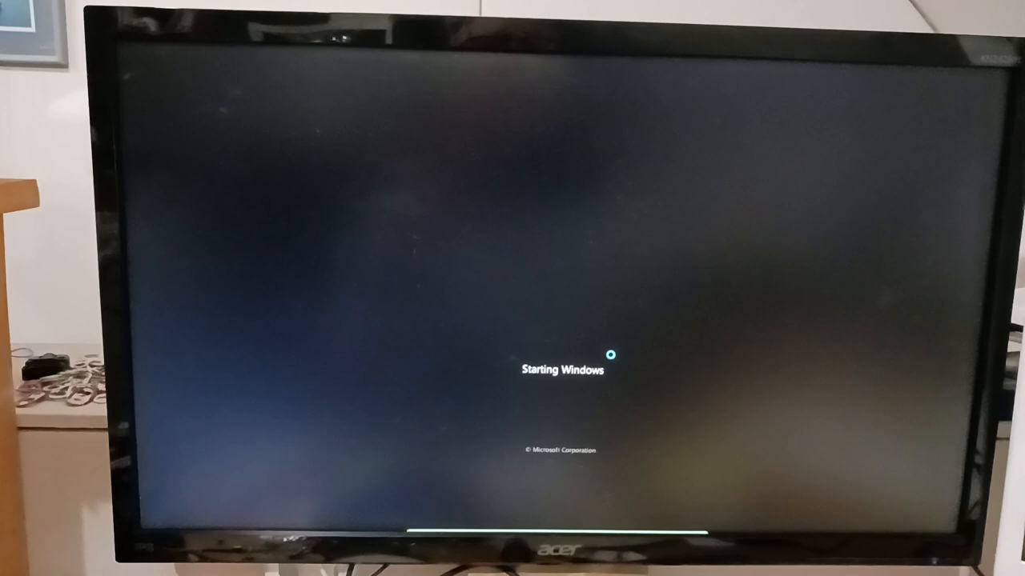